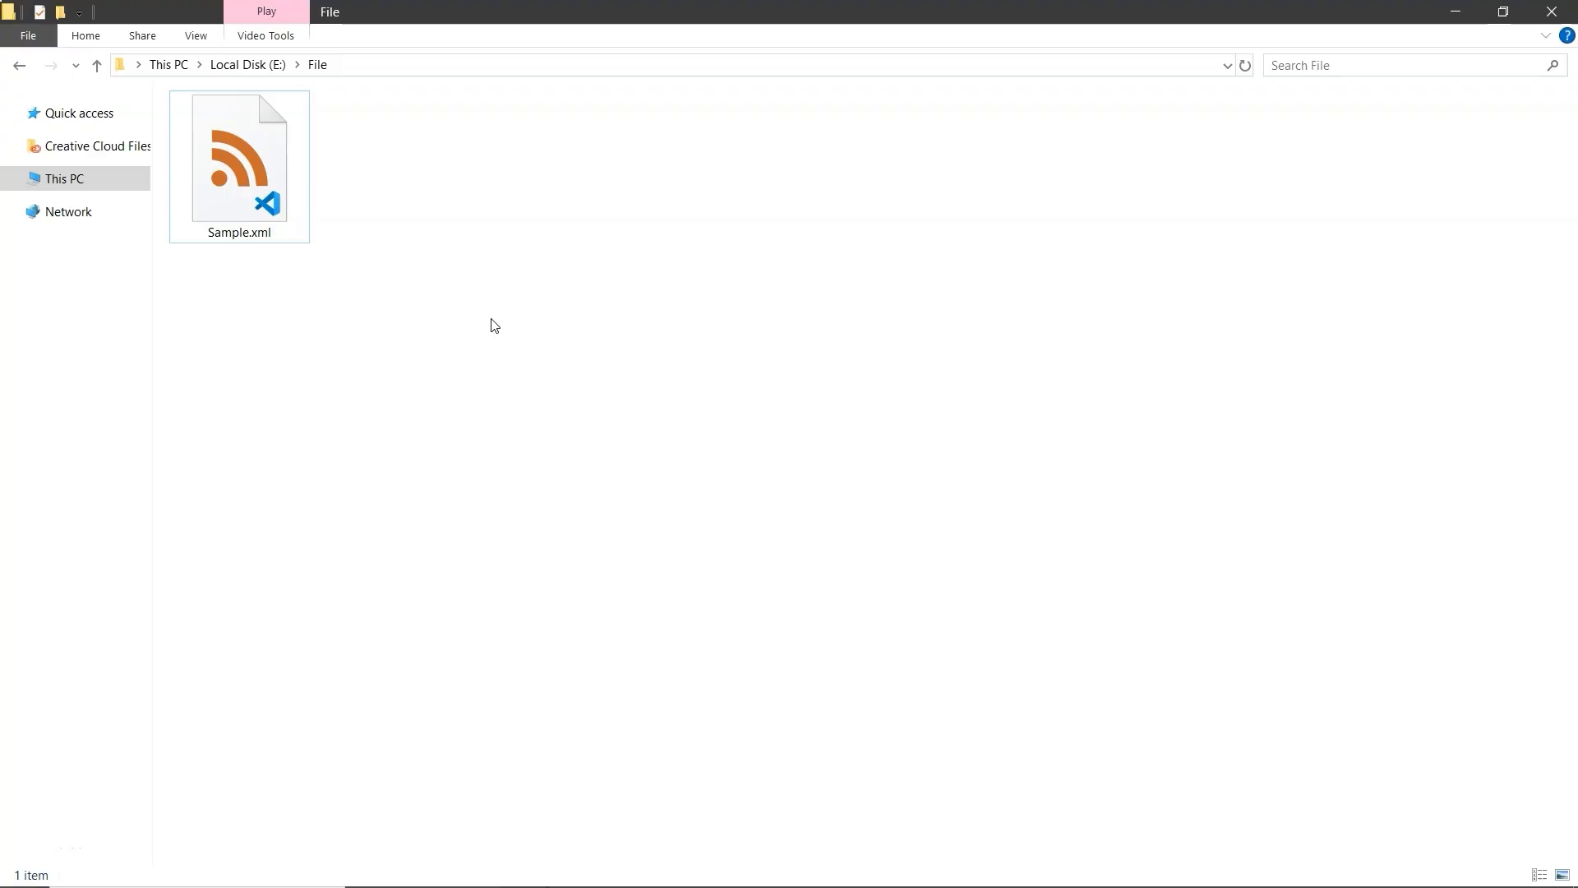
# Step: Open Sample.xml in Notepad++ via the right-click Edit with Notepad++ option
pyautogui.click(247, 185)
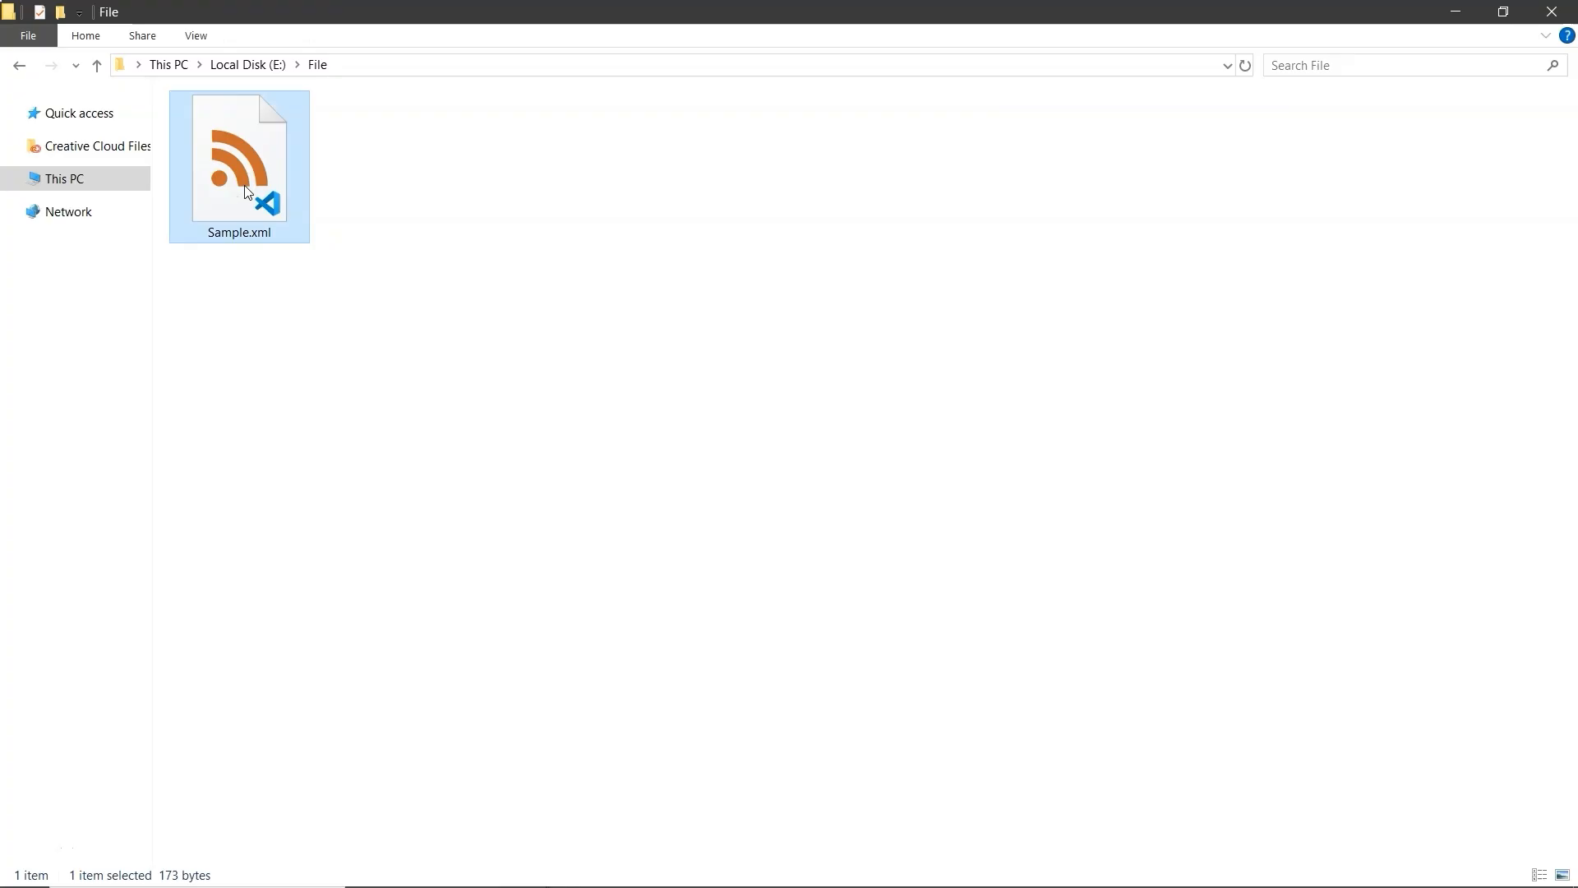
pyautogui.rightClick(251, 192)
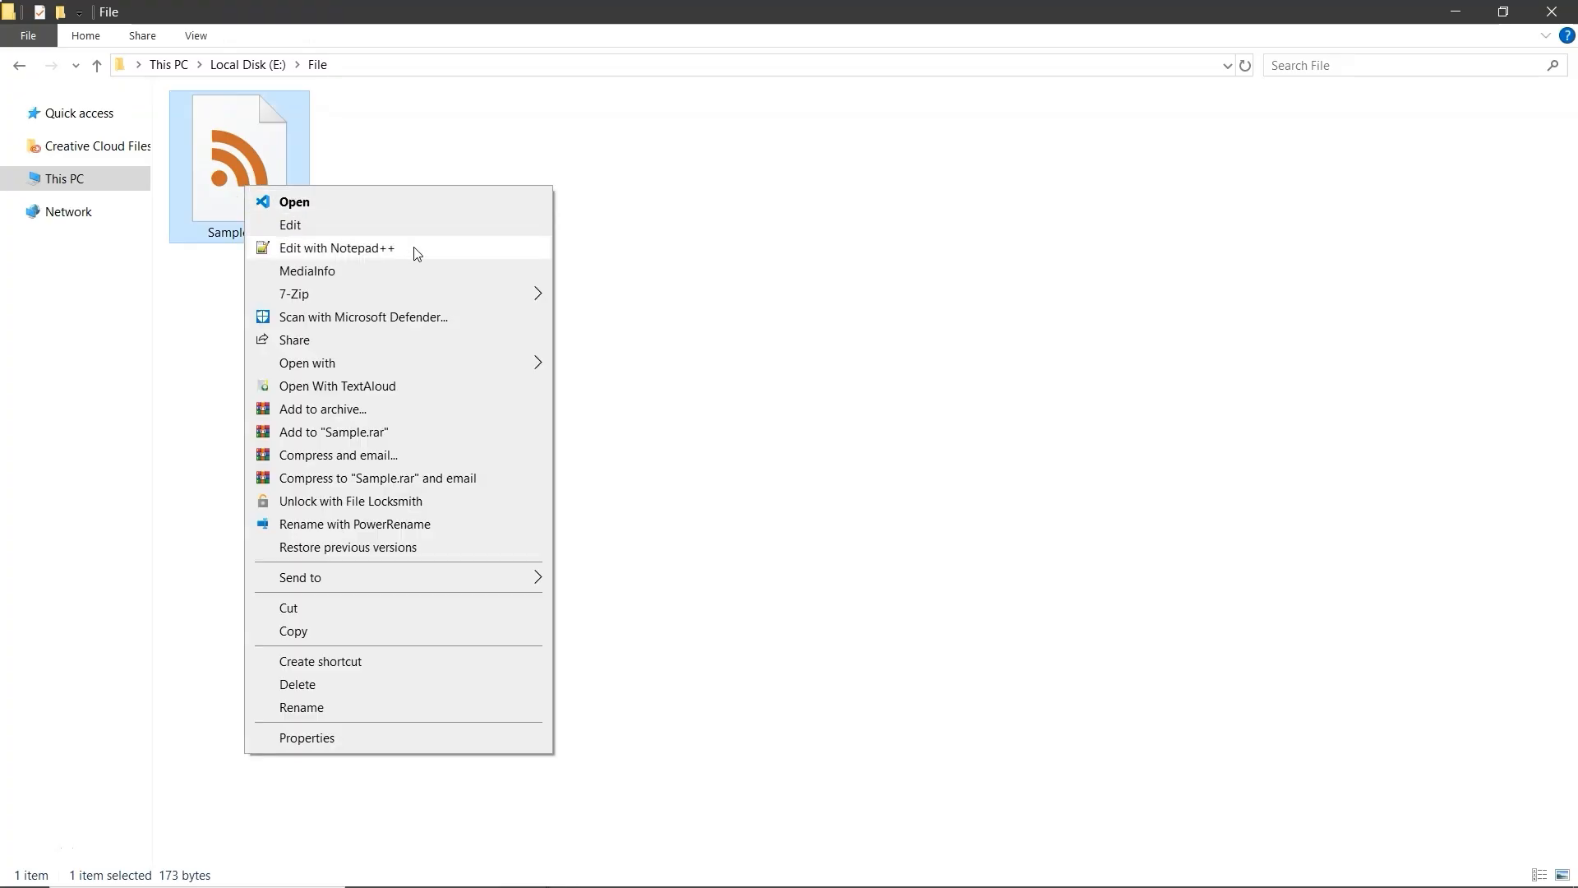
pyautogui.click(336, 248)
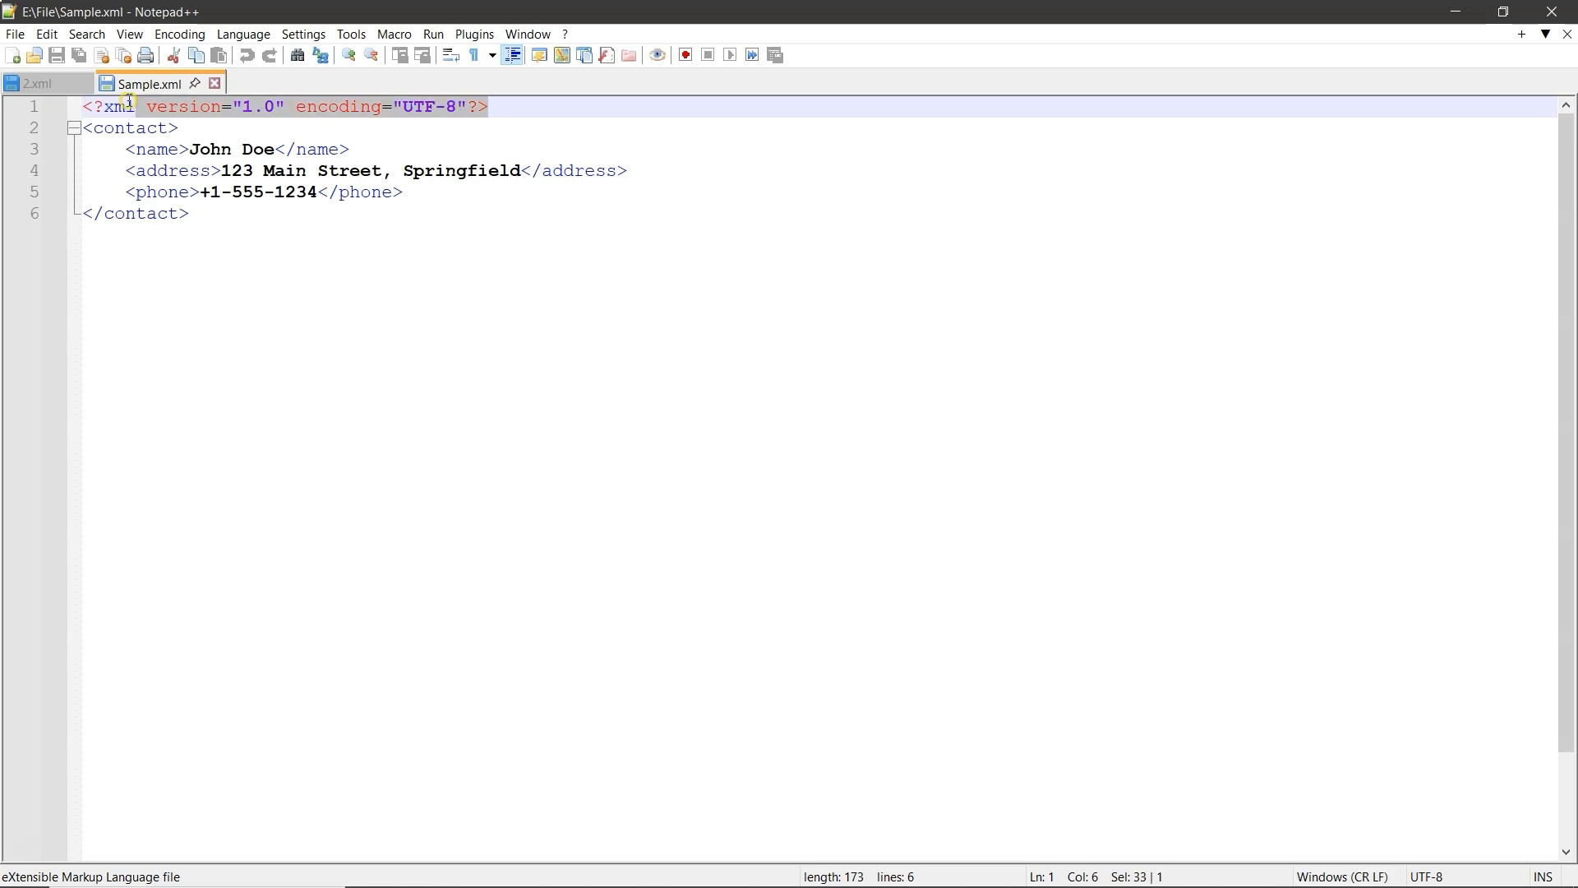
# Step: Strip the XML declaration and tags, writing name, address and phone as key = value lines
pyautogui.press('Delete')
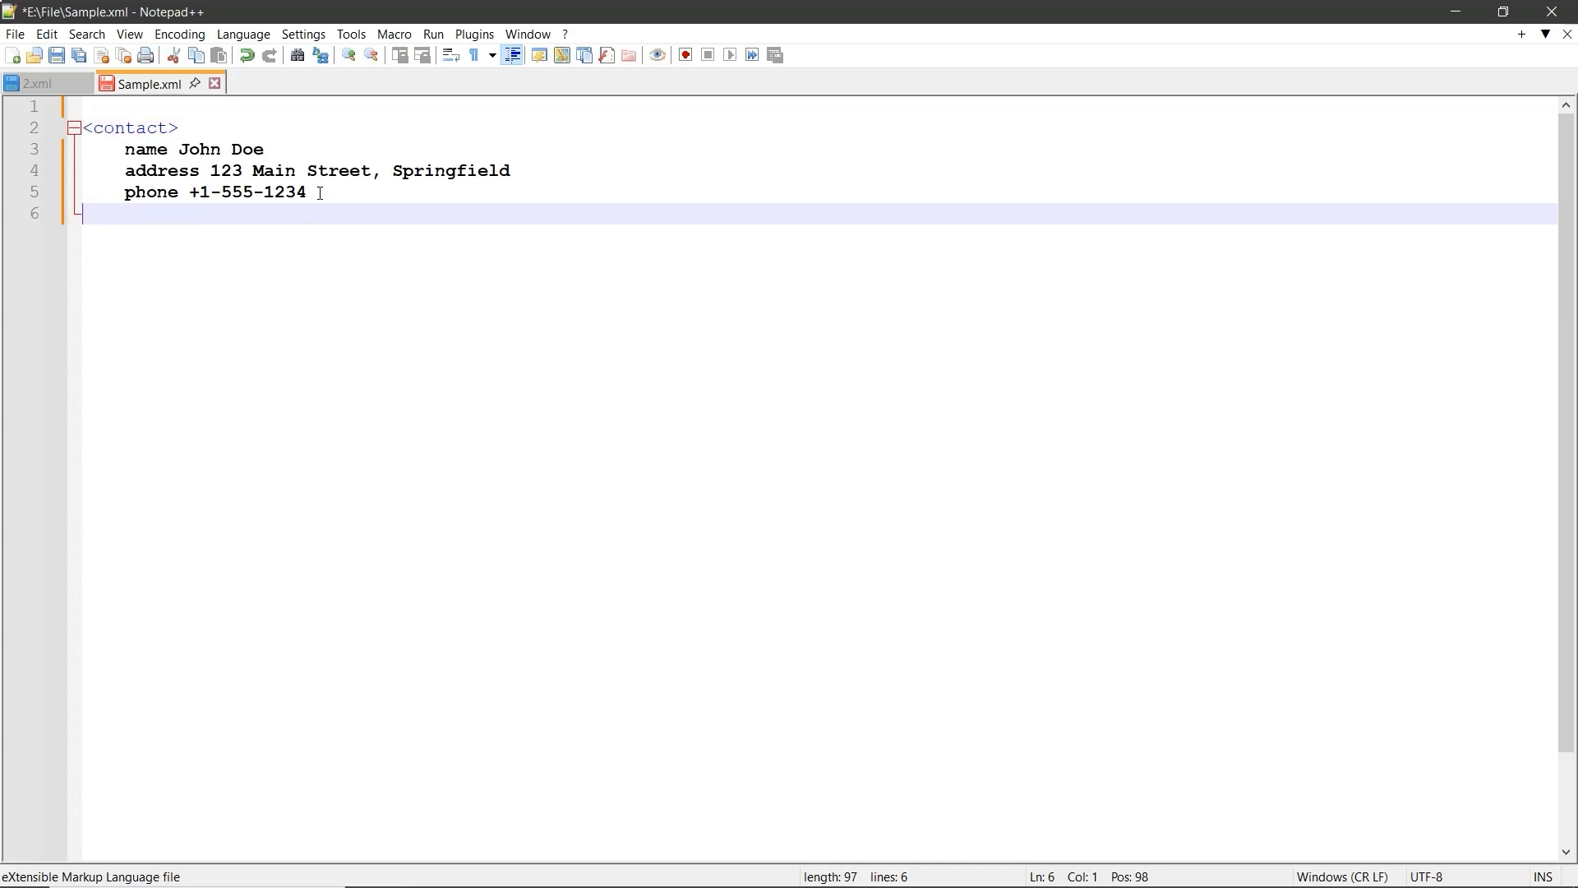
pyautogui.write('=')
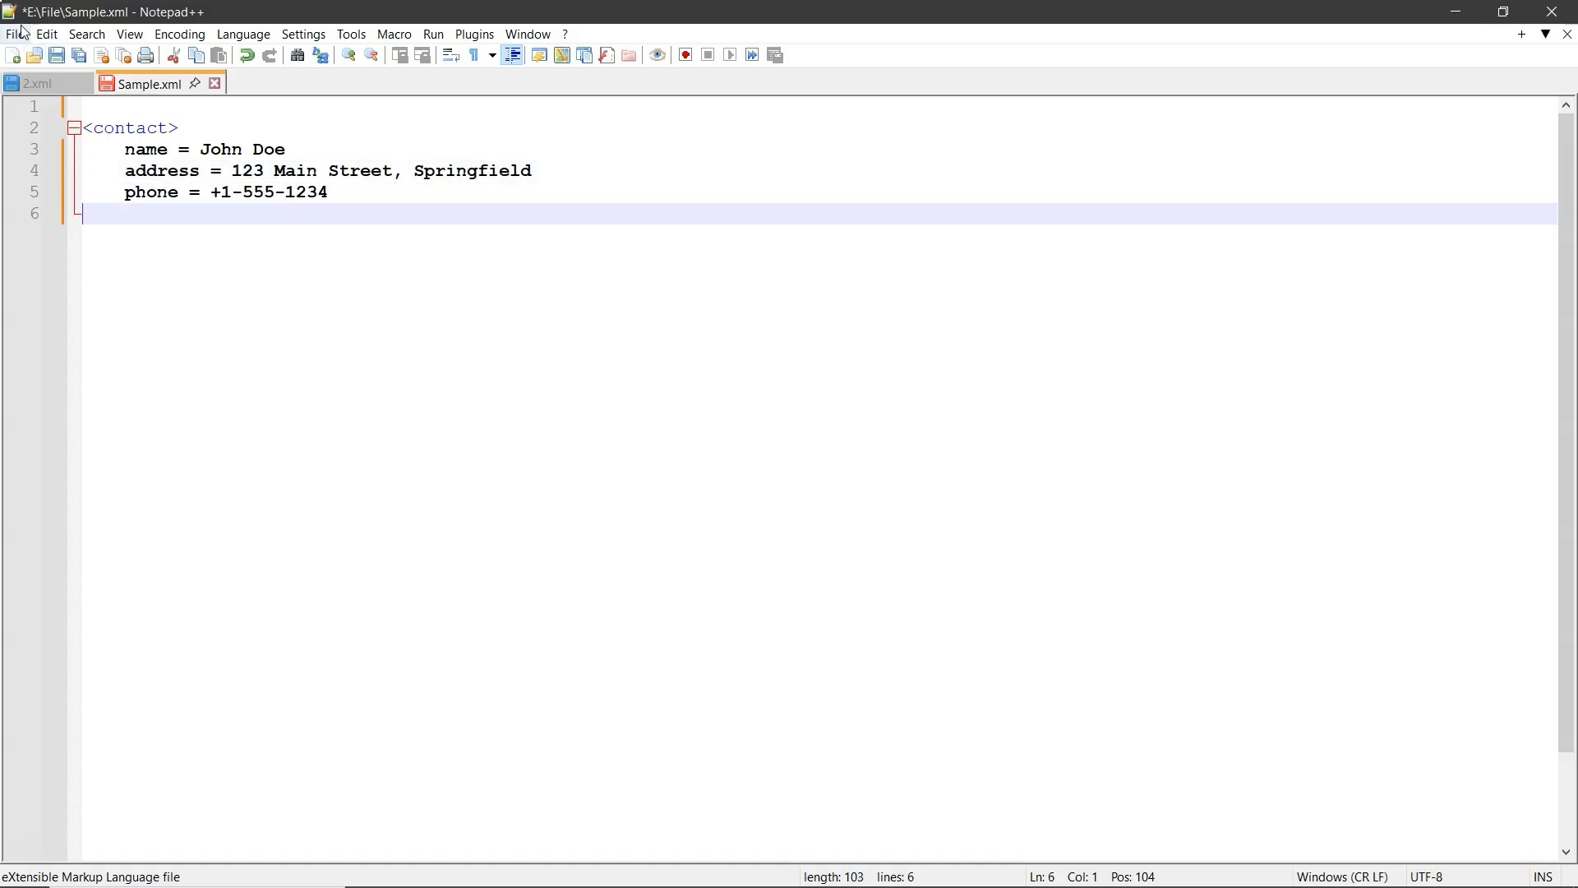
# Step: Save As Sample.txt with type Normal text file (*.txt) in E:\File
pyautogui.click(12, 35)
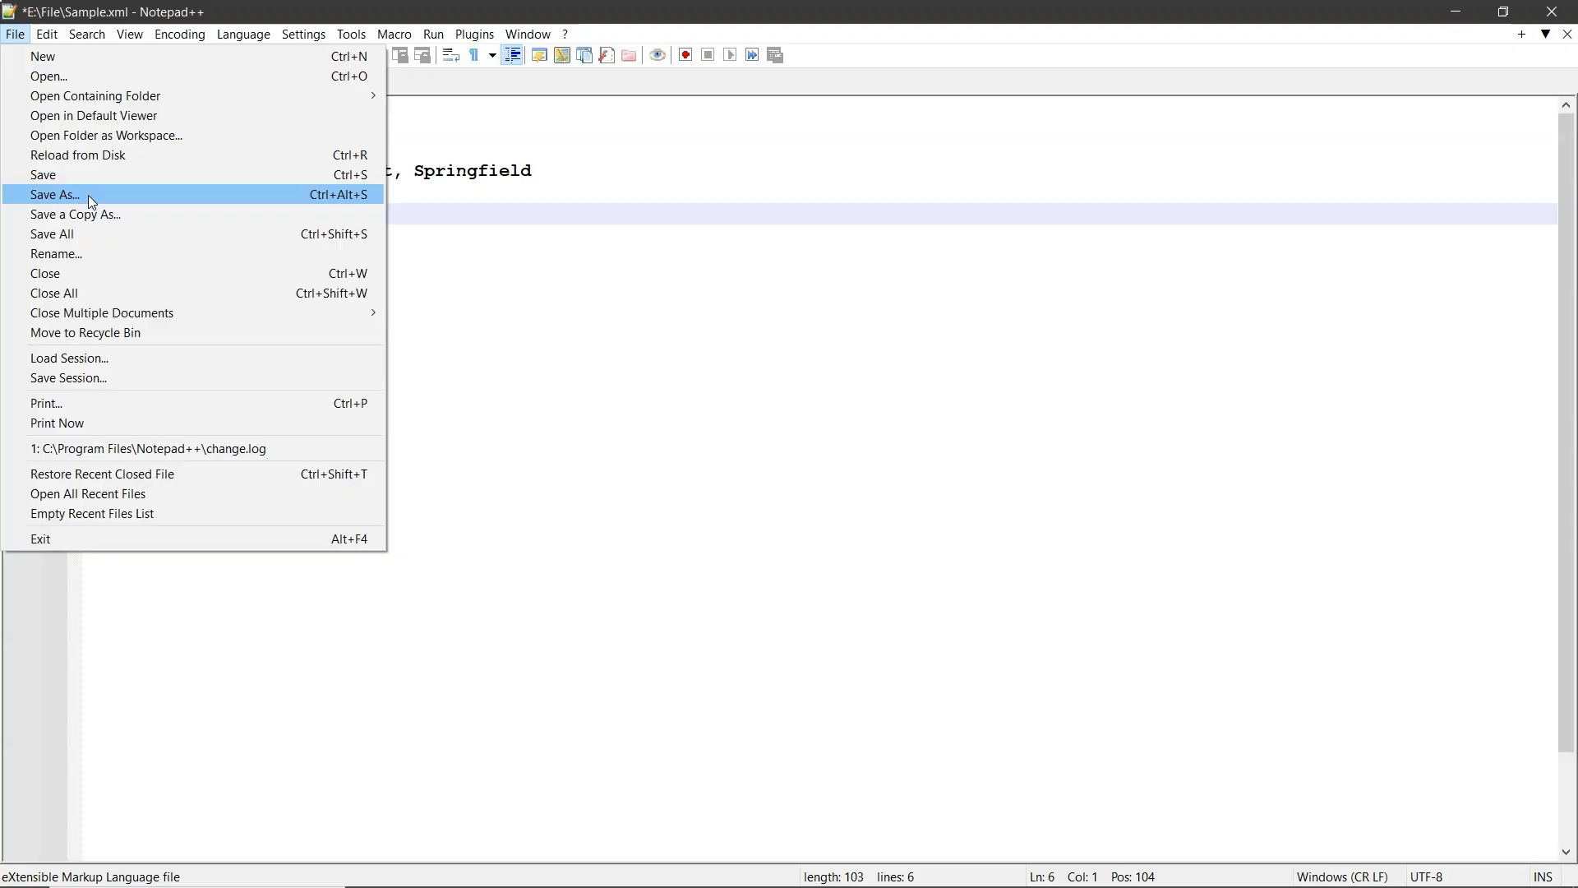
pyautogui.click(52, 195)
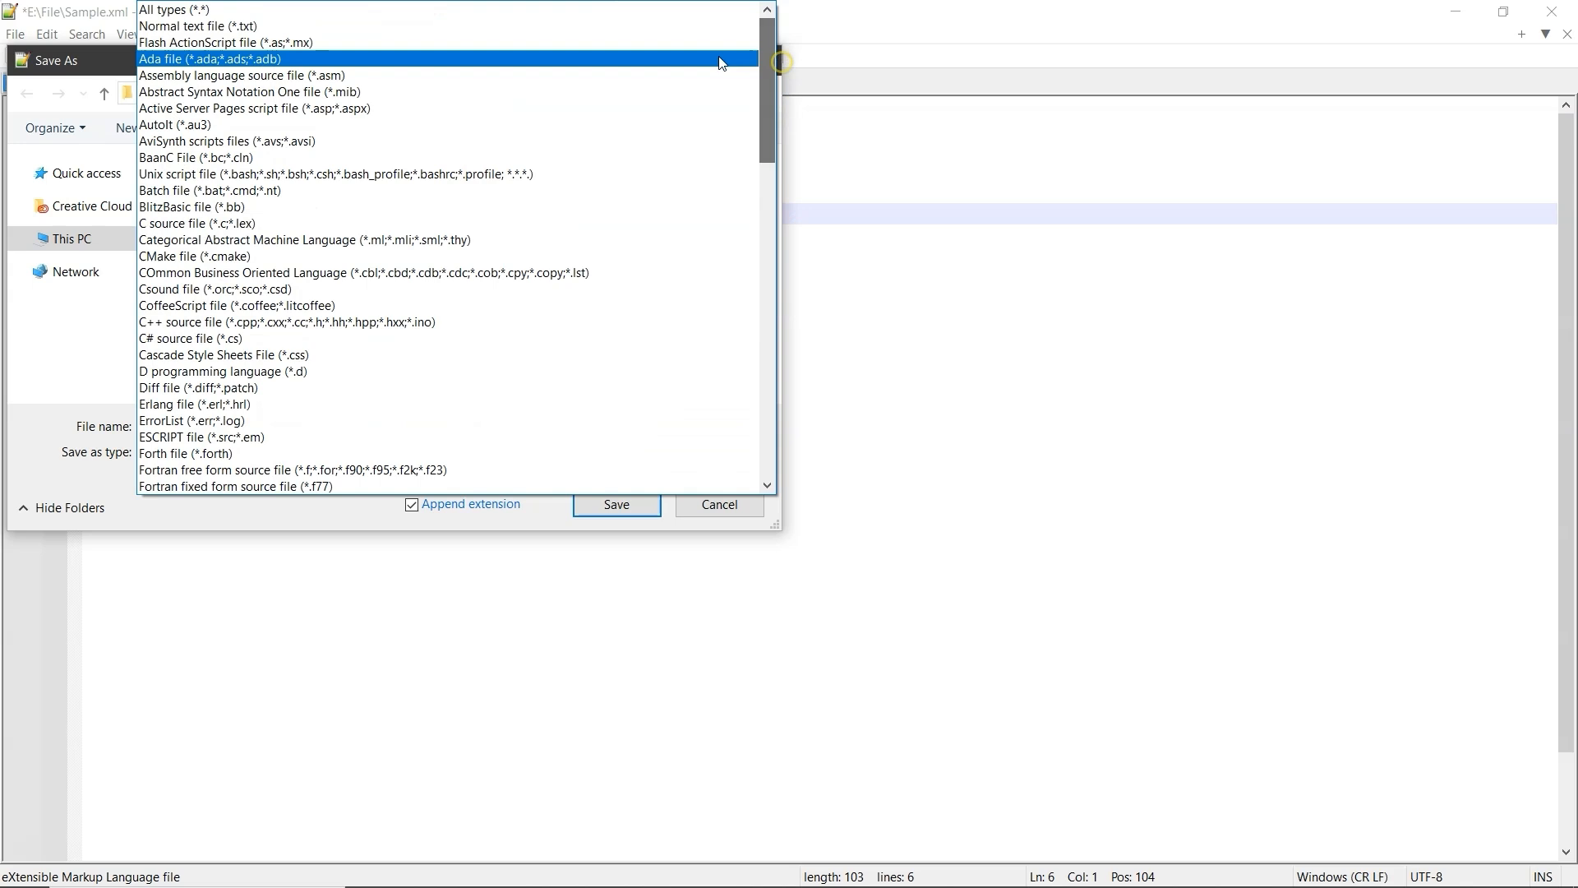
pyautogui.click(197, 32)
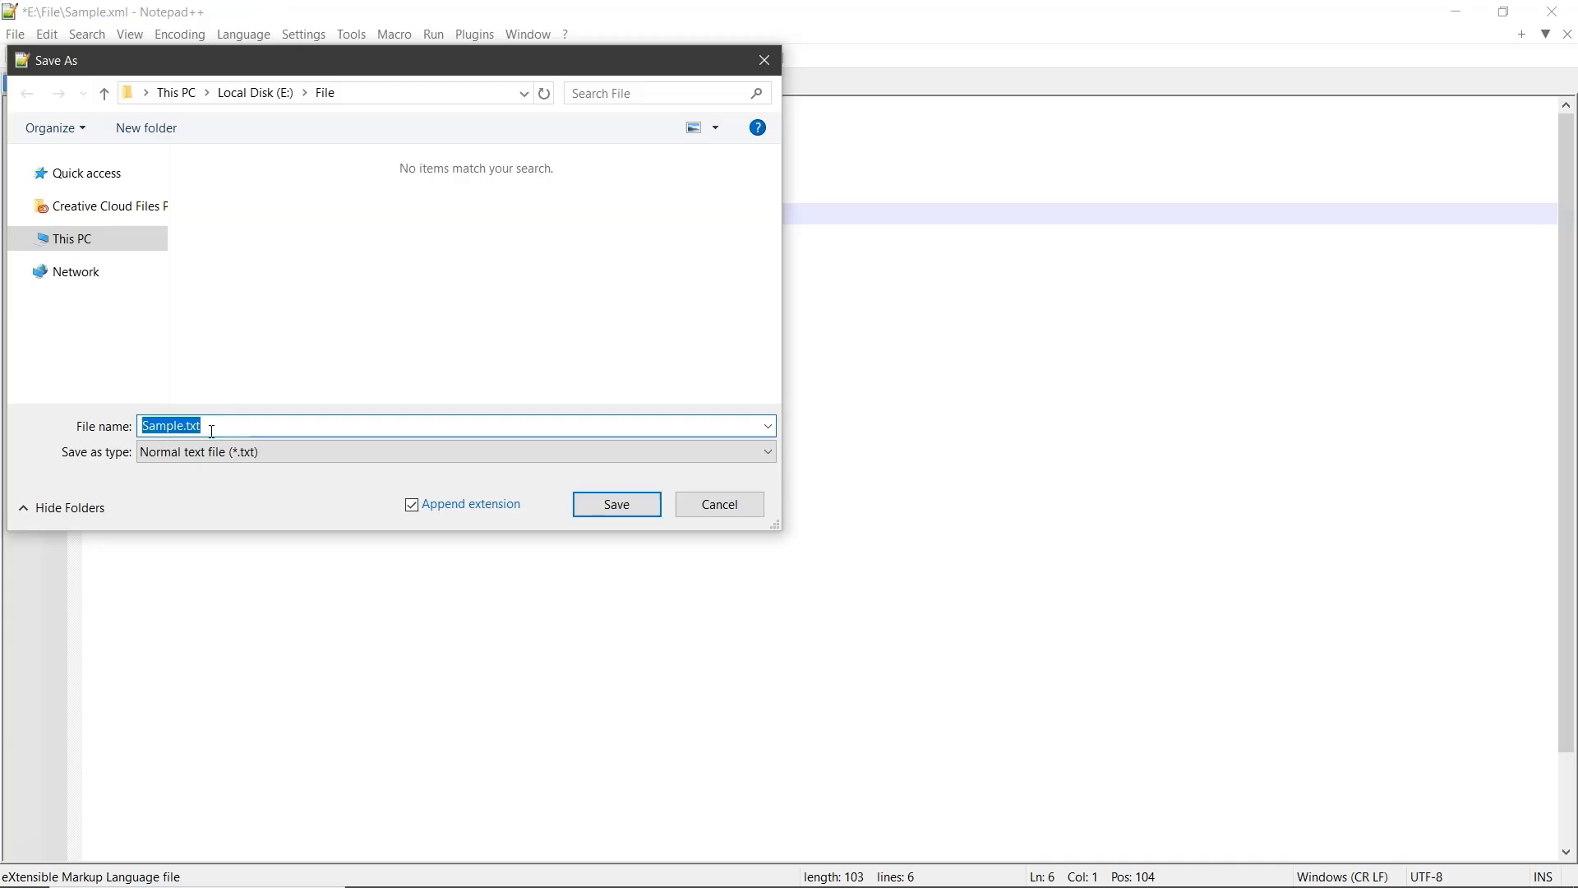
pyautogui.click(617, 504)
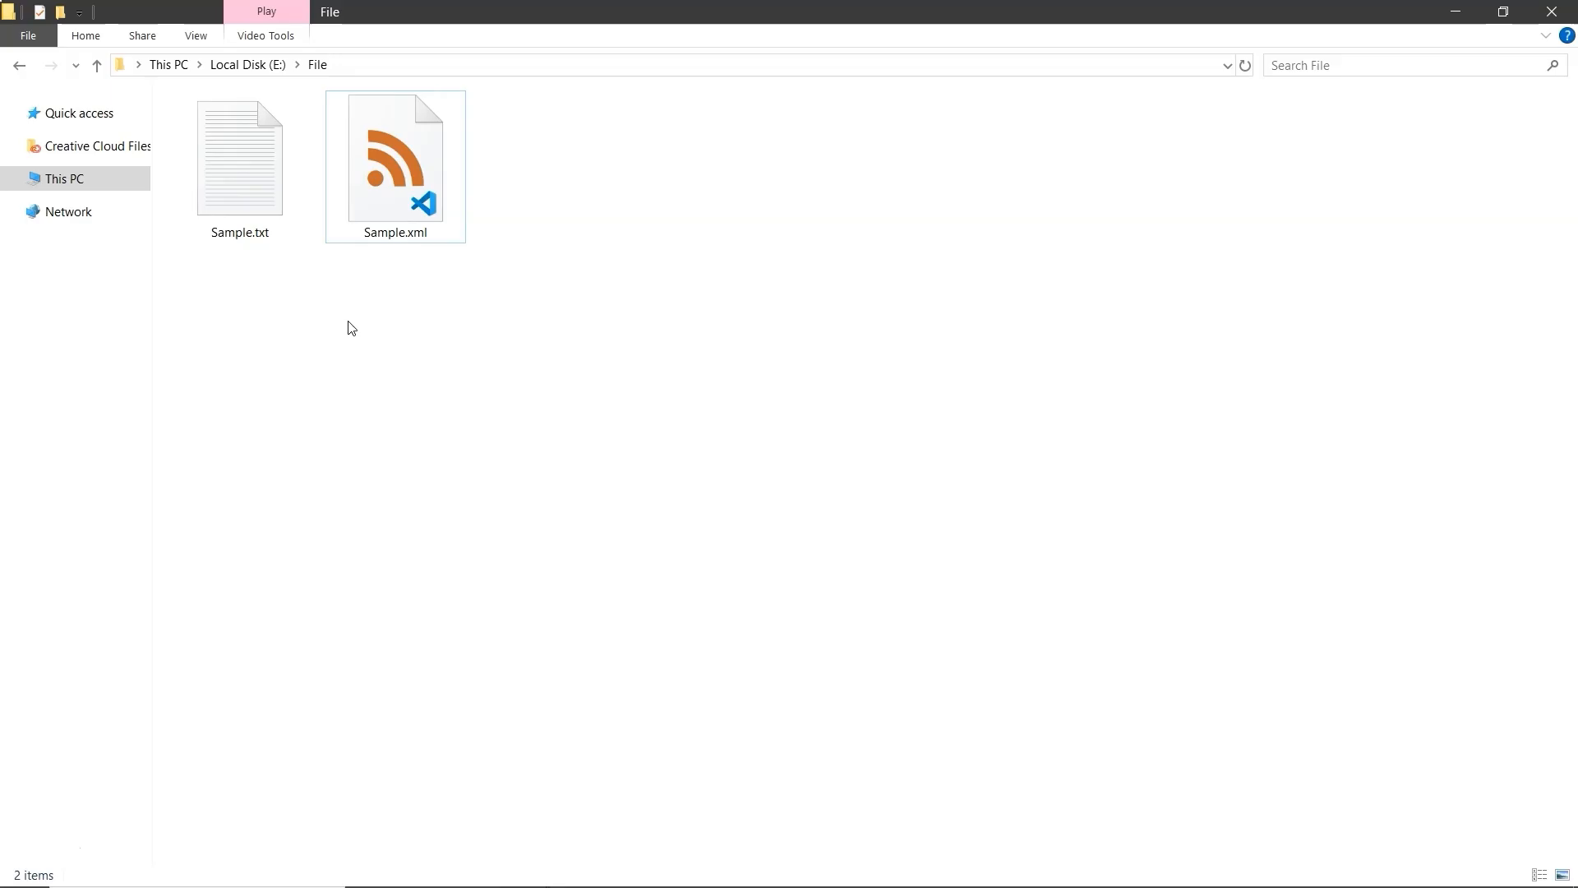
# Step: Open Sample.txt in Notepad and select all its contact text
pyautogui.doubleClick(239, 158)
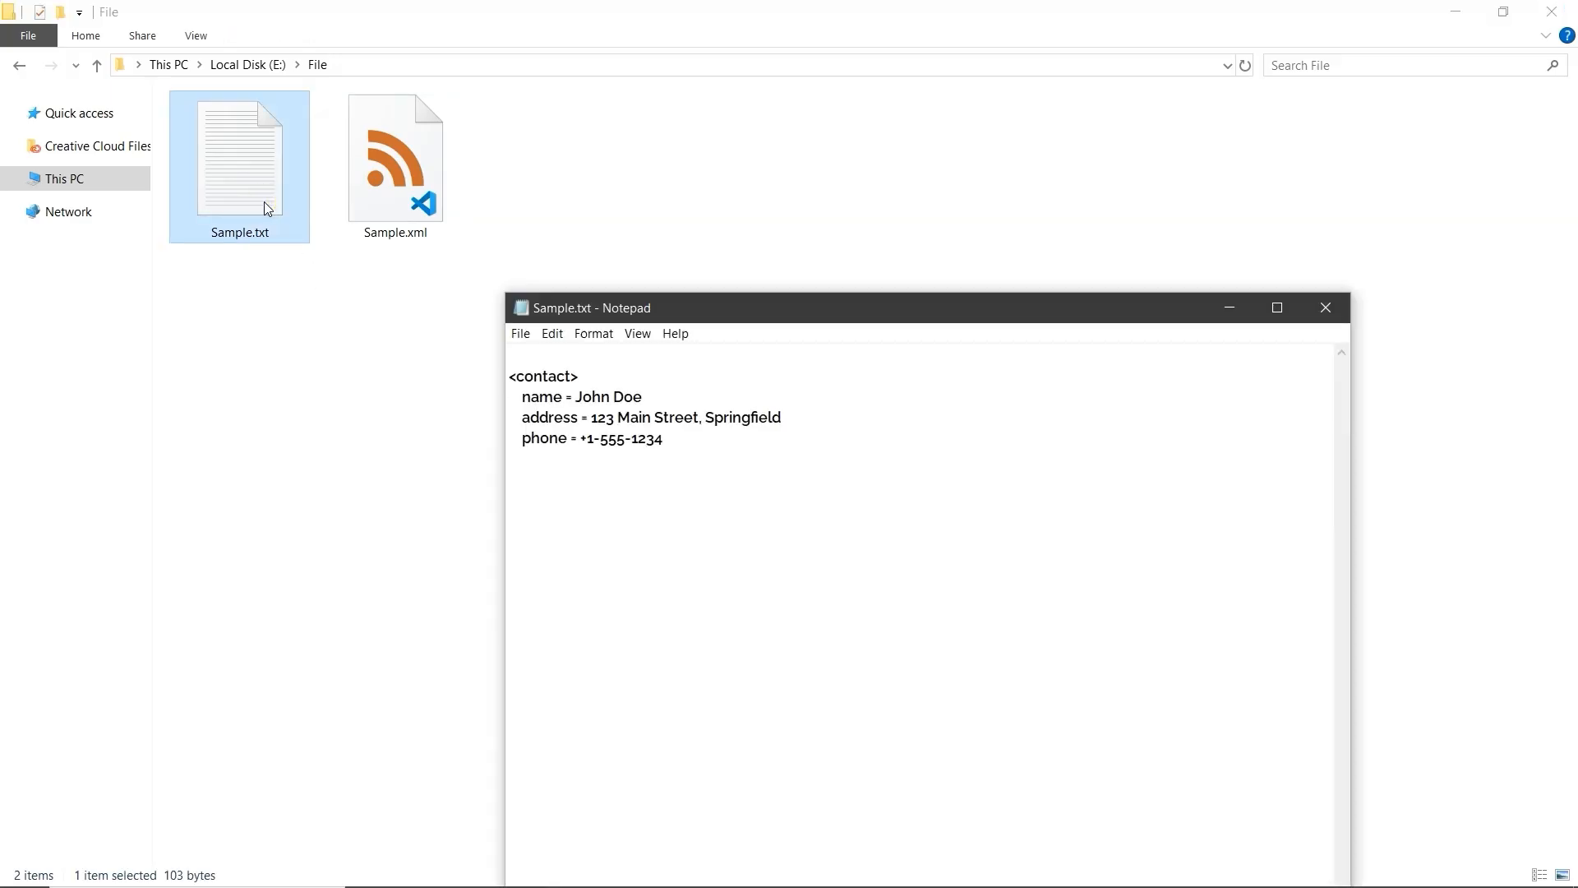
pyautogui.press('ctrl+a')
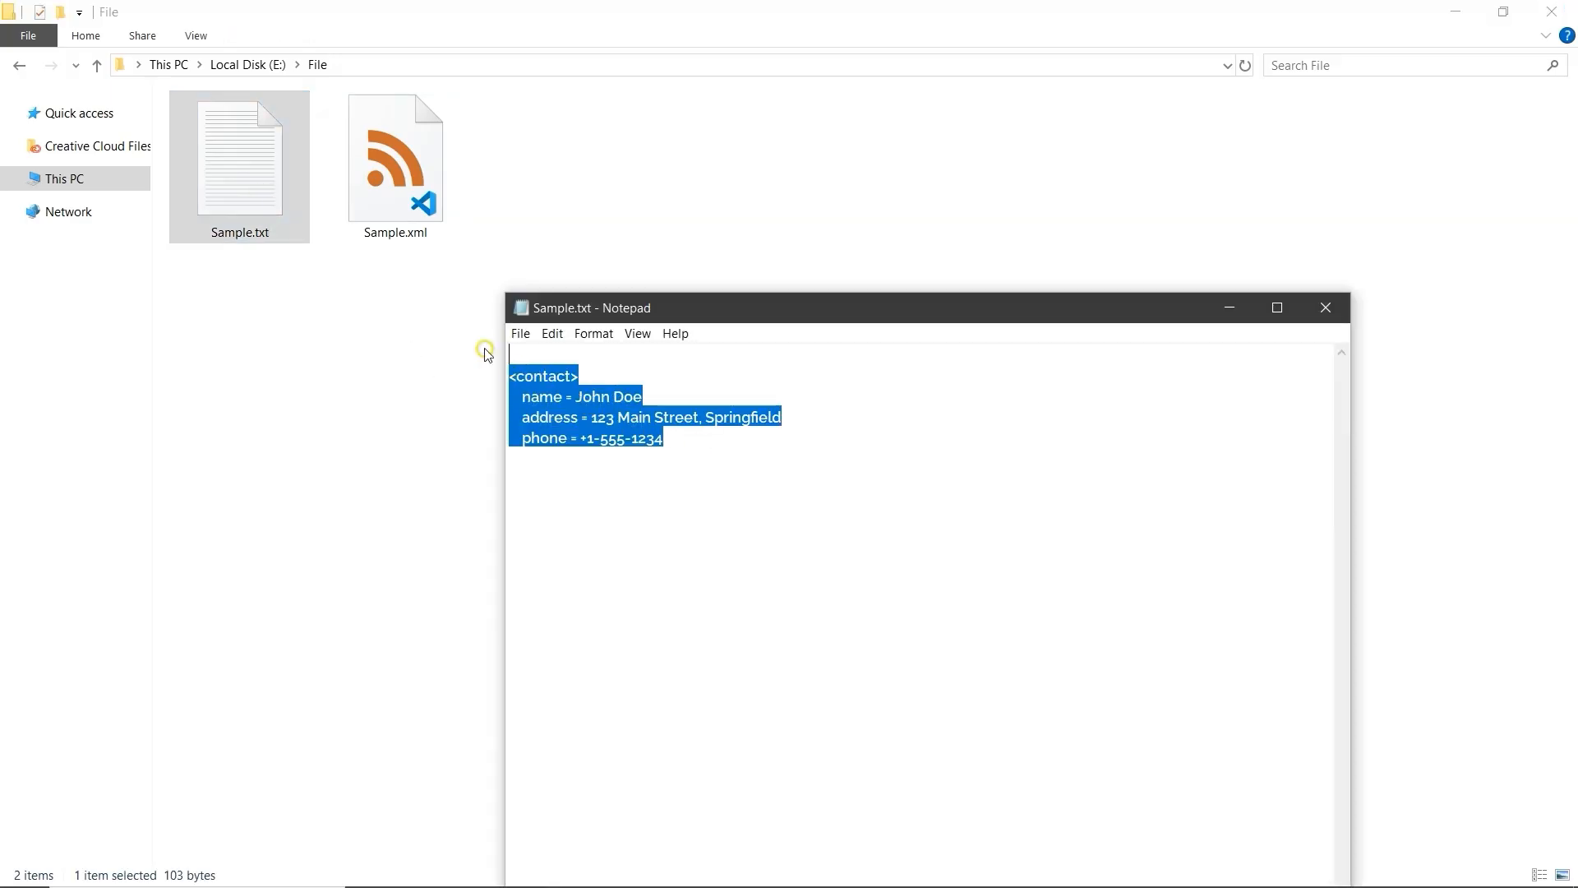